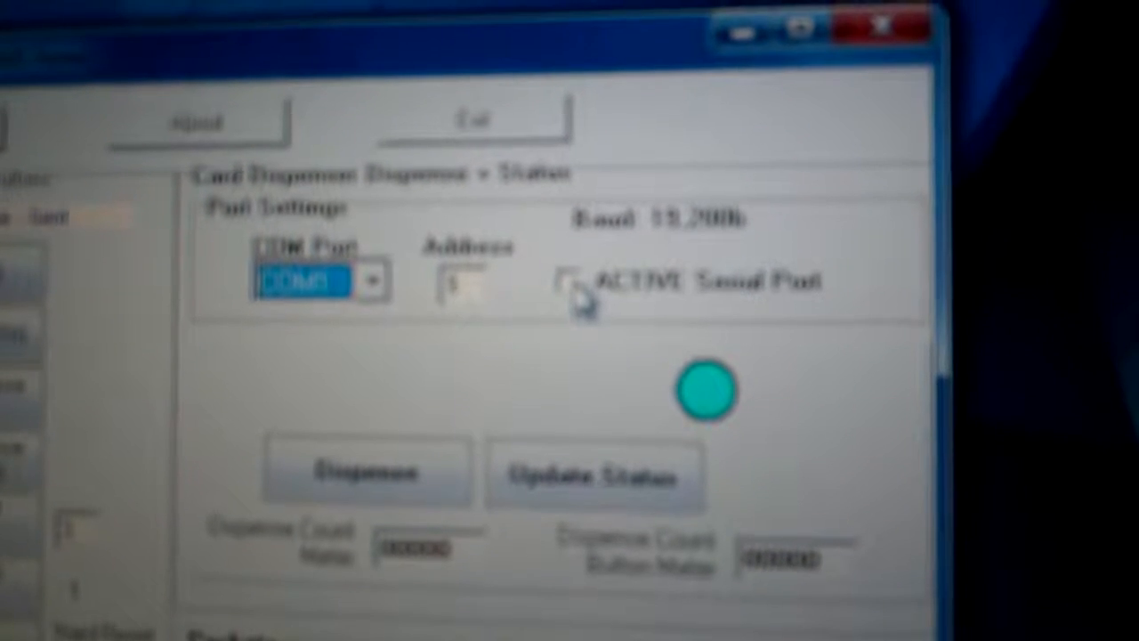
Connect the dispenser on COM3 at 19,200 baud with the serial port set ACTIVE.
click(570, 281)
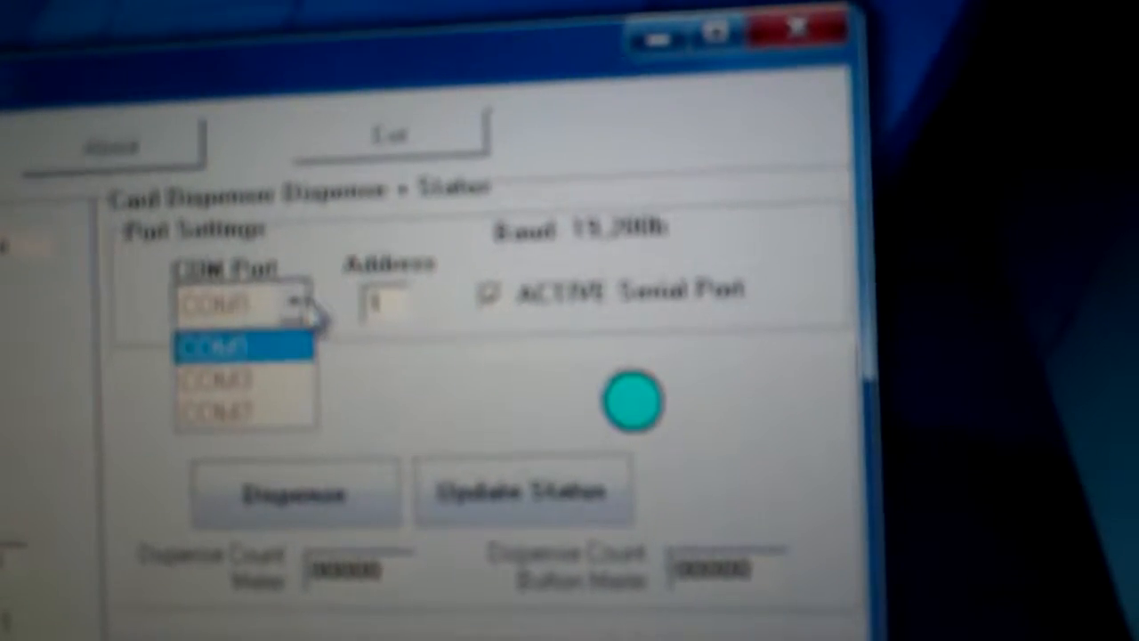
click(242, 345)
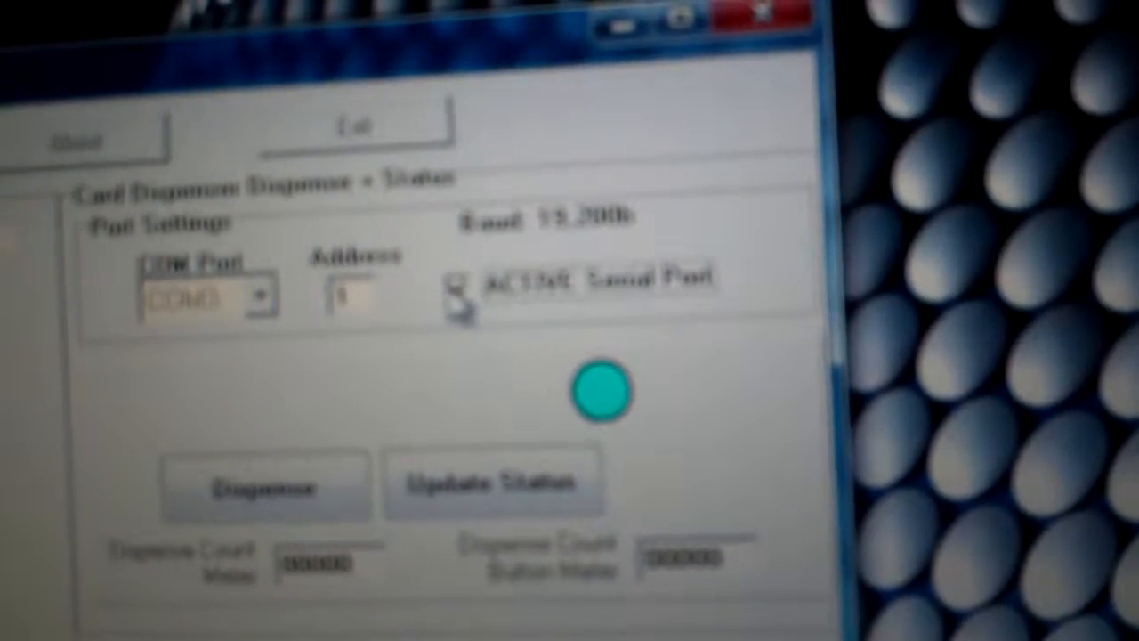
click(492, 487)
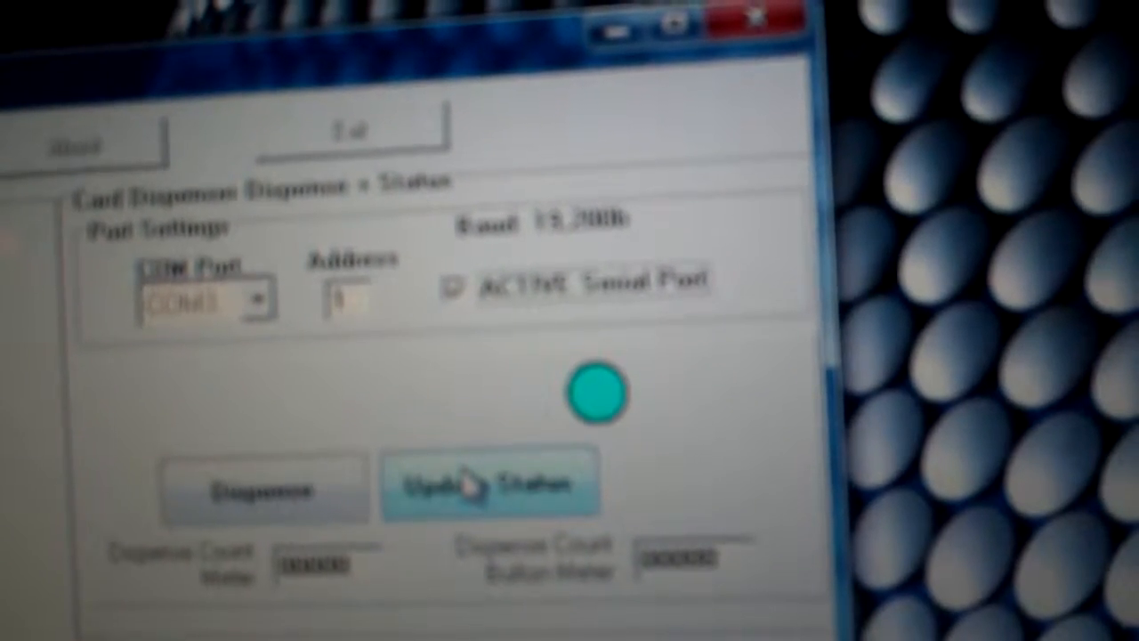
Update the dispenser status so it reports Ready with a sent packet listed.
click(489, 484)
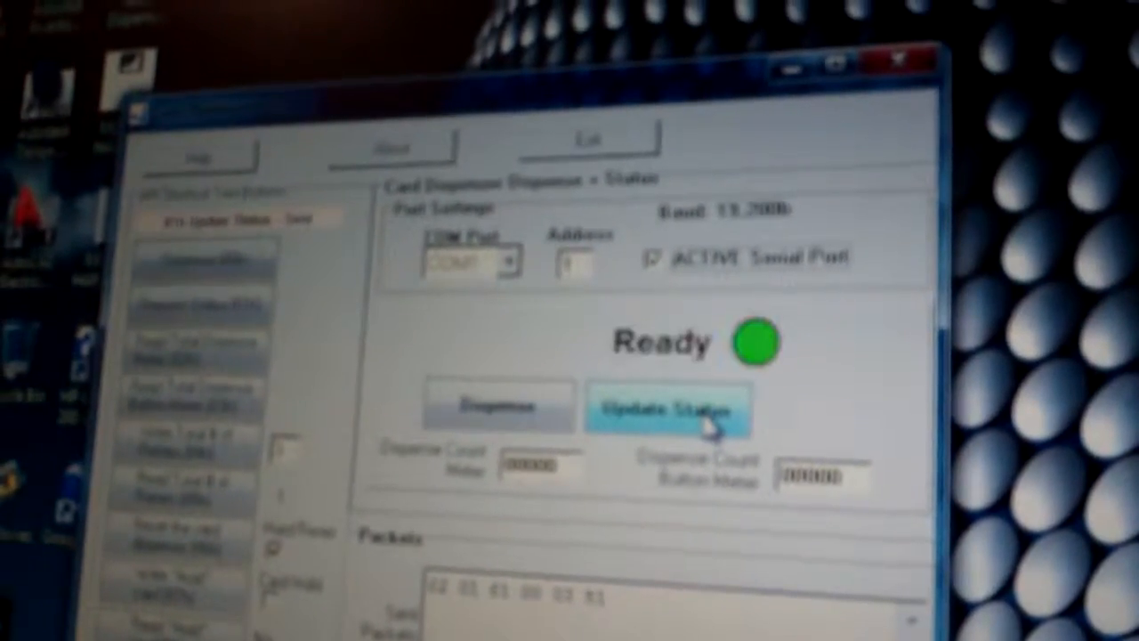